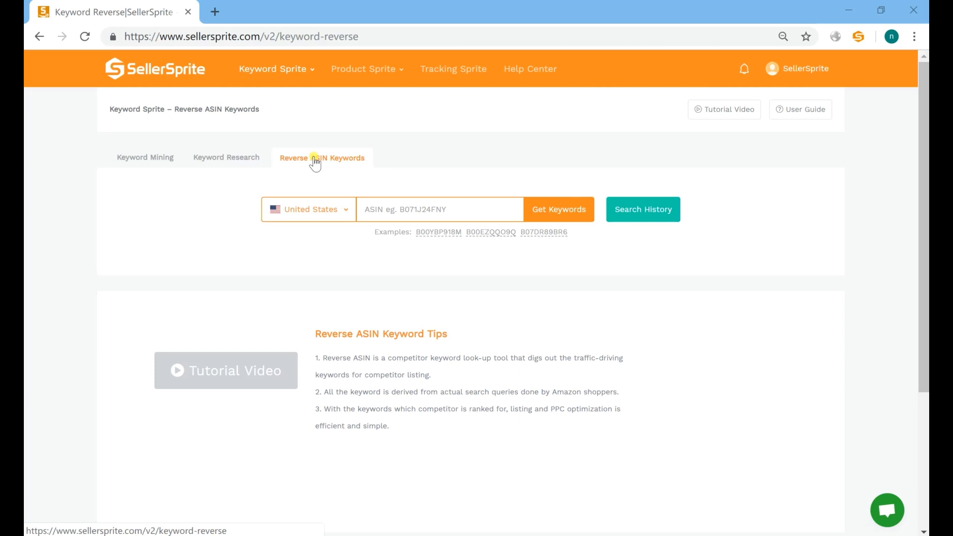
- Keep United States as marketplace, enter ASIN B074XYLVT3 and launch the keyword lookup
click(309, 209)
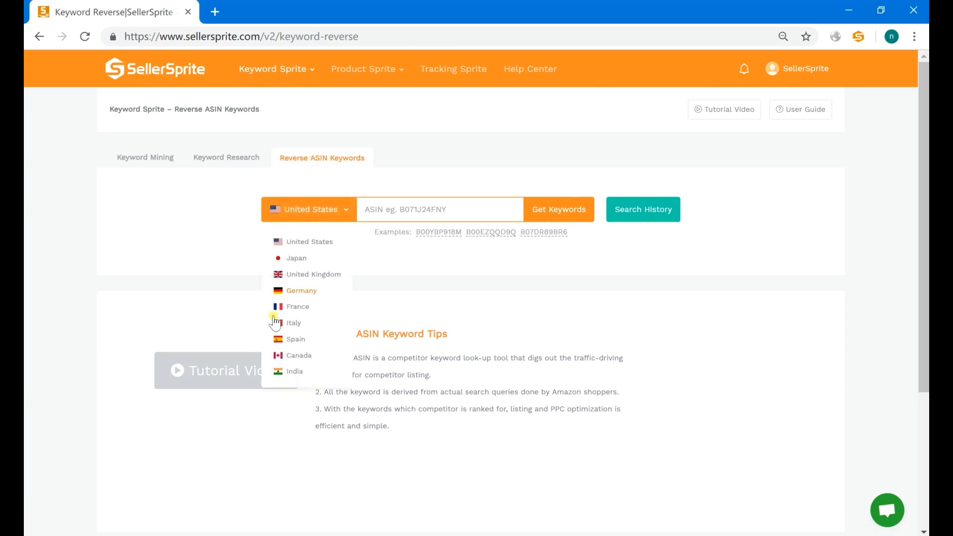
mouse_move(299, 338)
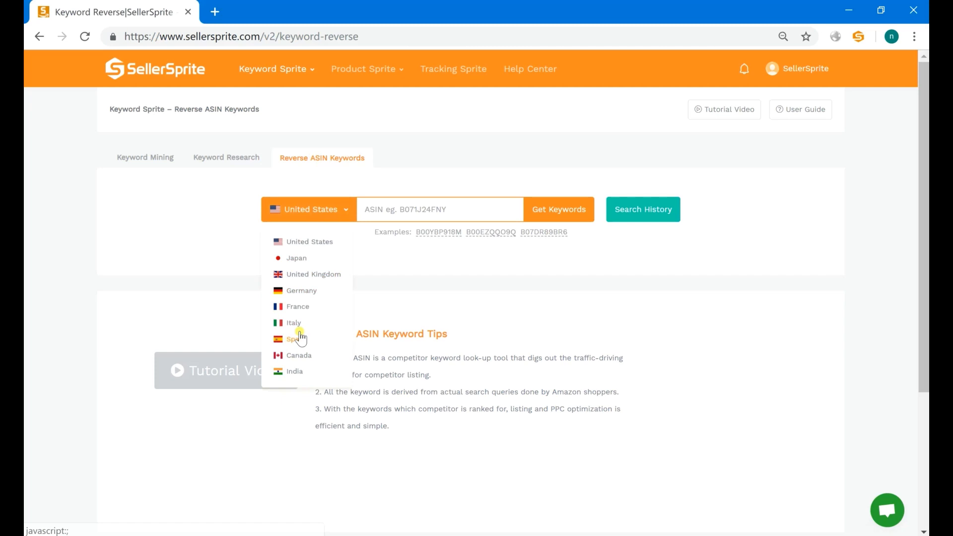
click(438, 209)
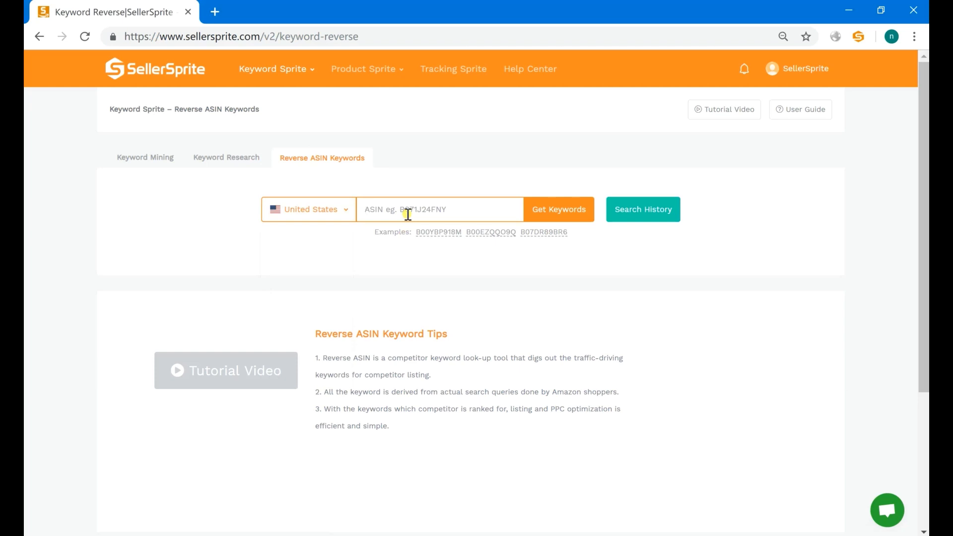
click(425, 209)
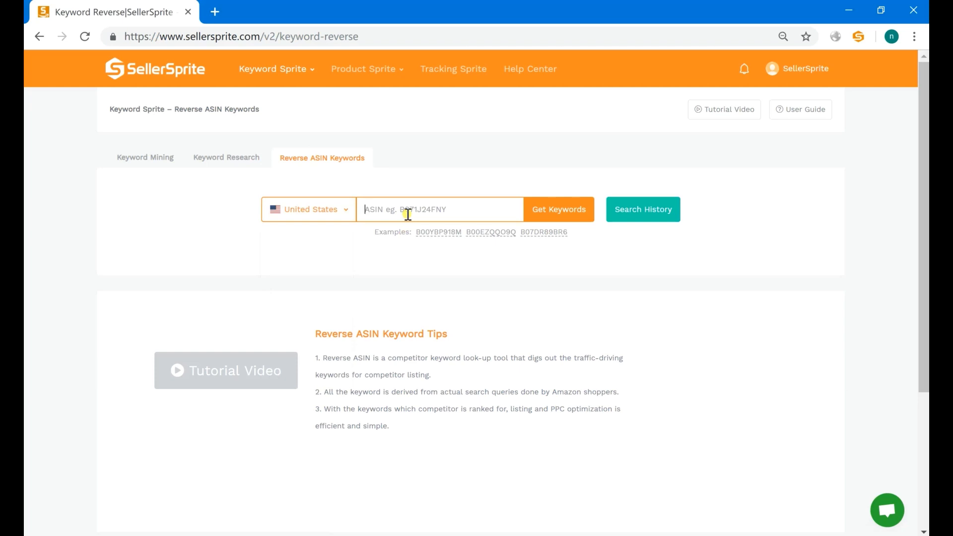
click(308, 209)
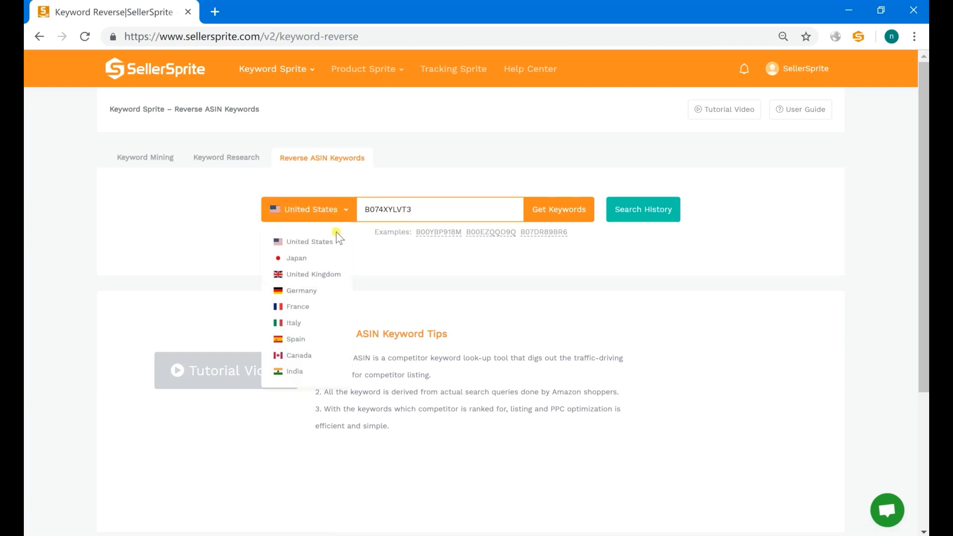
click(558, 209)
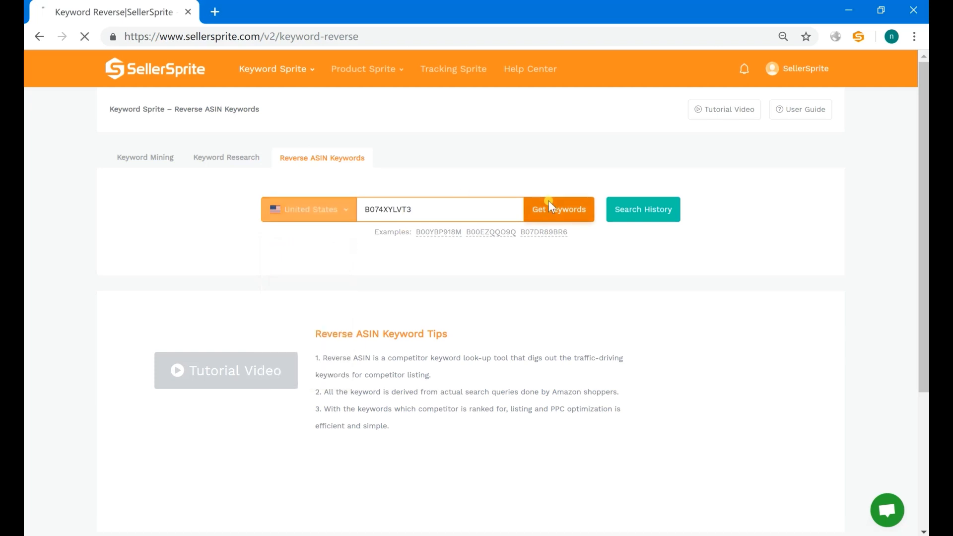
- Fetch the 217 traffic keywords for B074XYLVT3 and scroll through the table
click(558, 209)
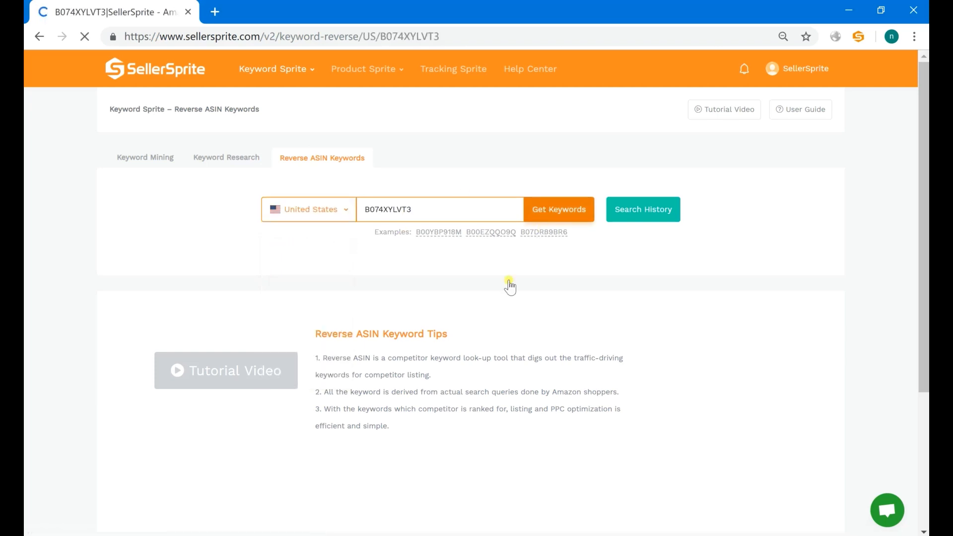
click(558, 209)
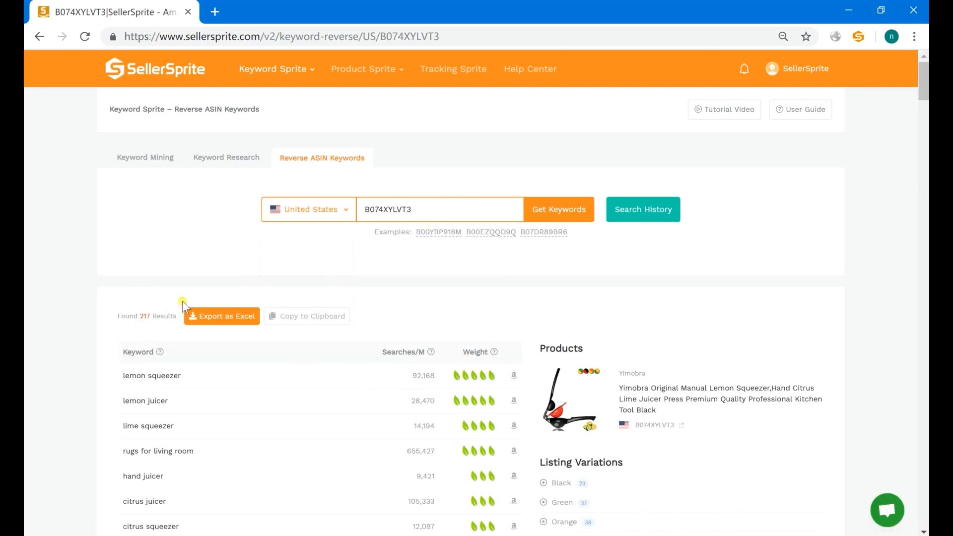
scroll(down, 3)
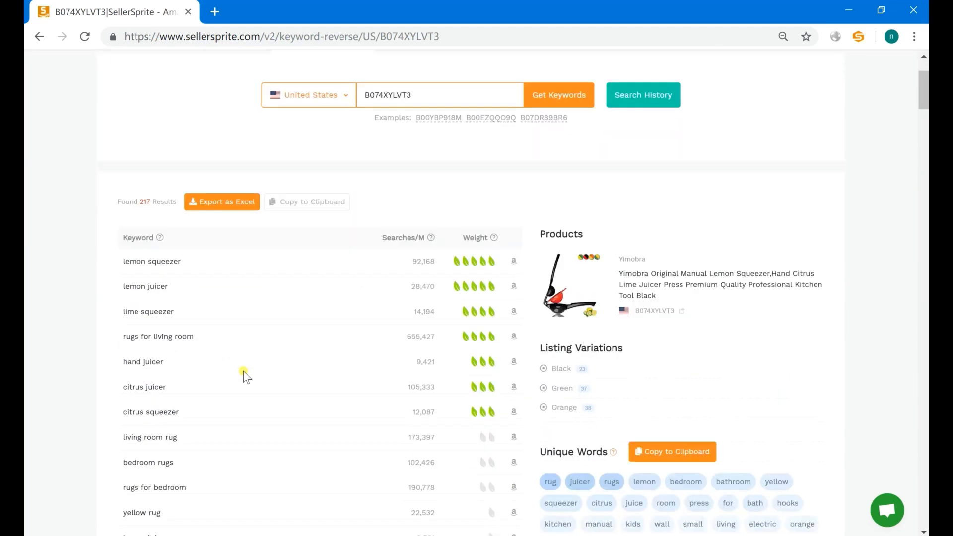
scroll(down, 3)
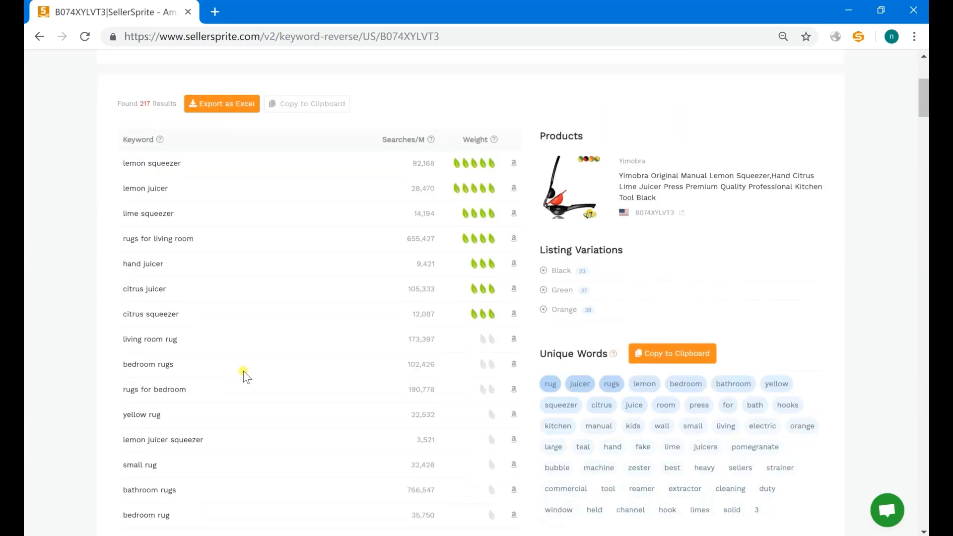
scroll(down, 3)
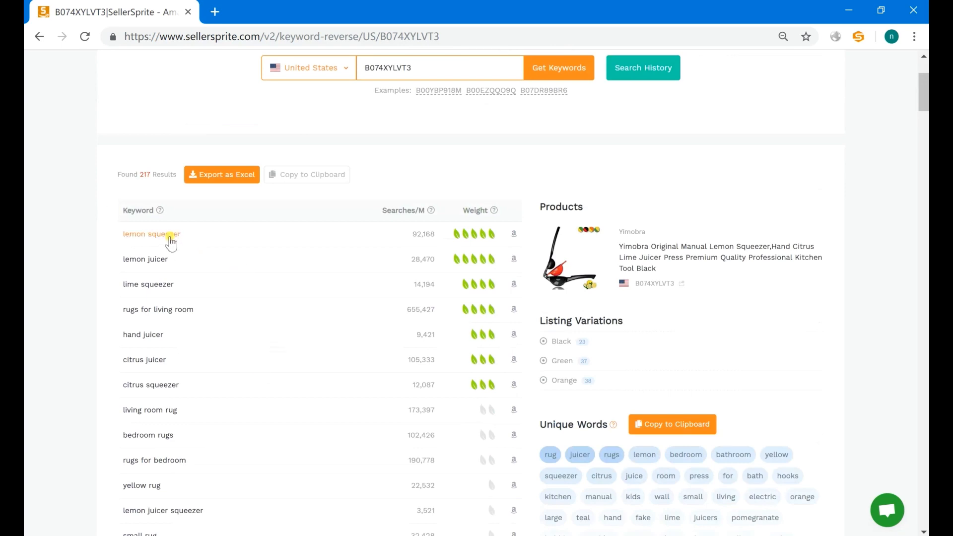
- Open 'lemon squeezer' in a new tab and search it on Amazon
click(151, 234)
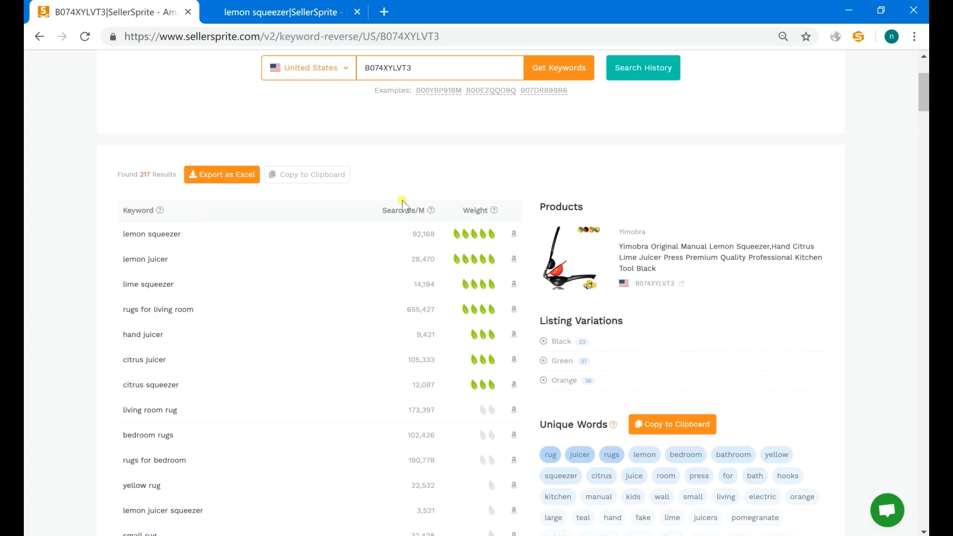
mouse_move(514, 234)
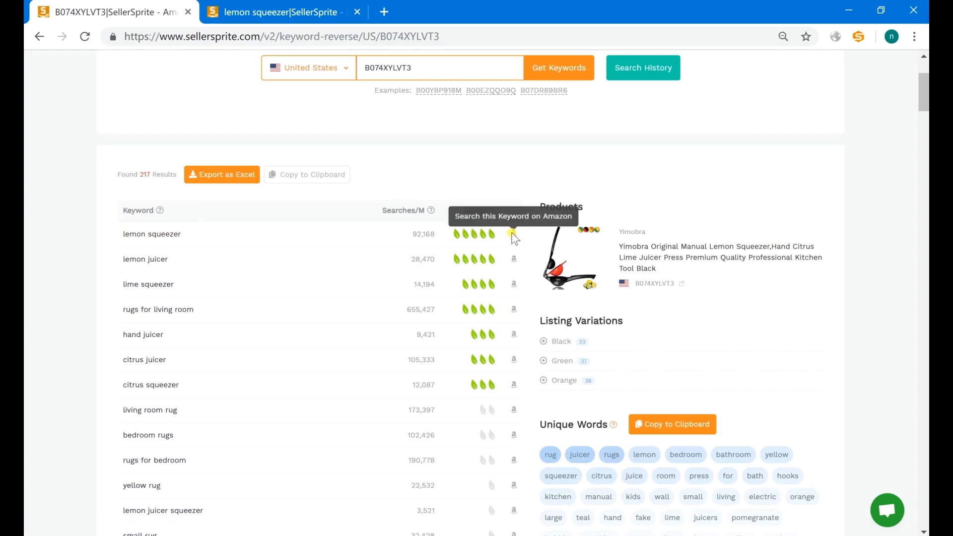
click(513, 233)
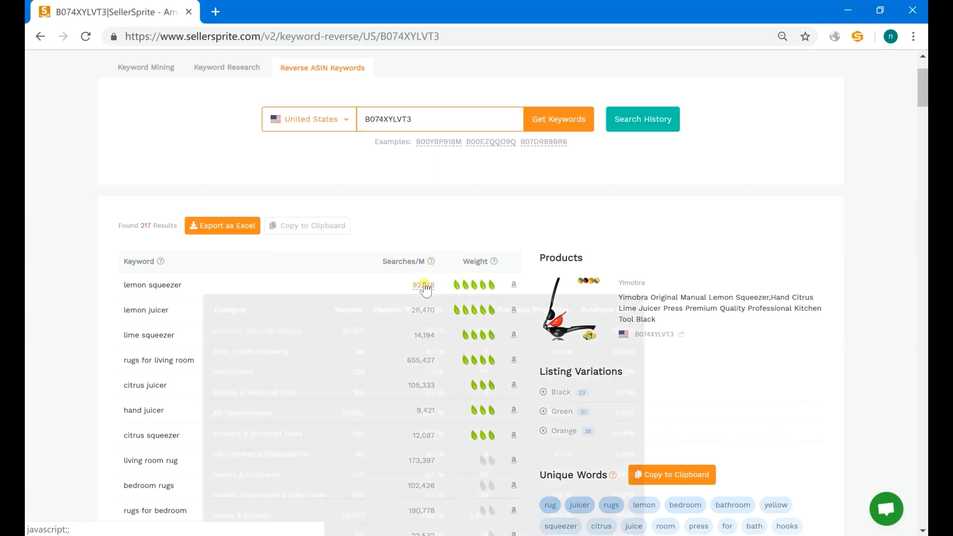
mouse_move(423, 285)
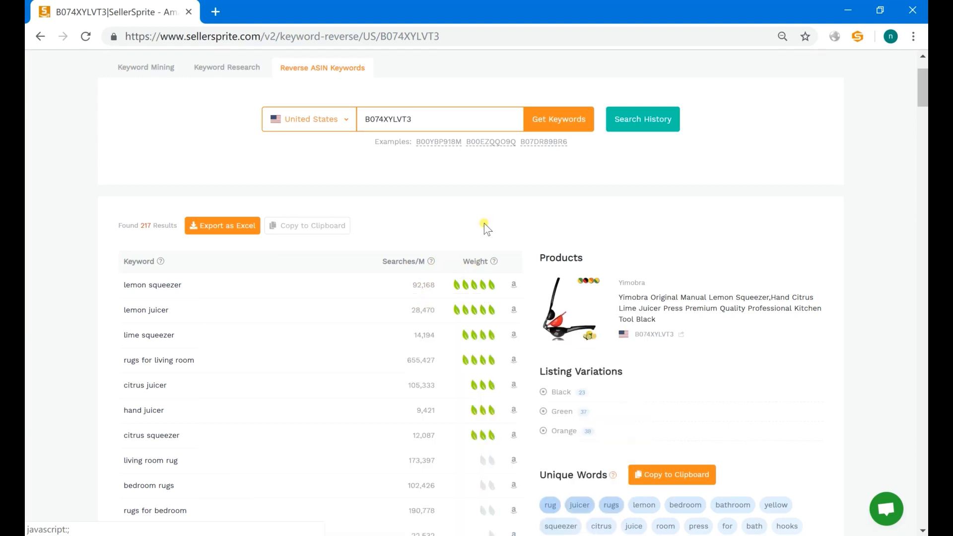
mouse_move(492, 262)
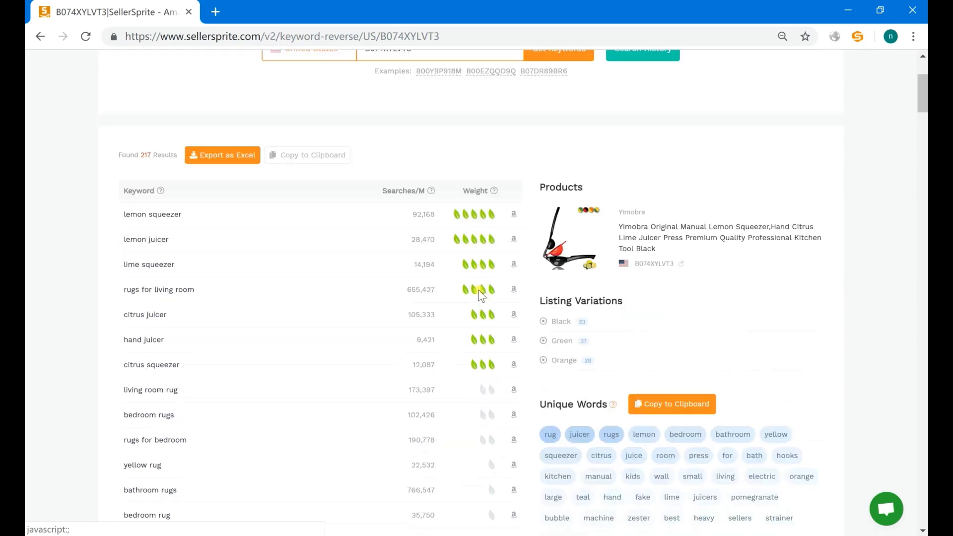
scroll(down, 3)
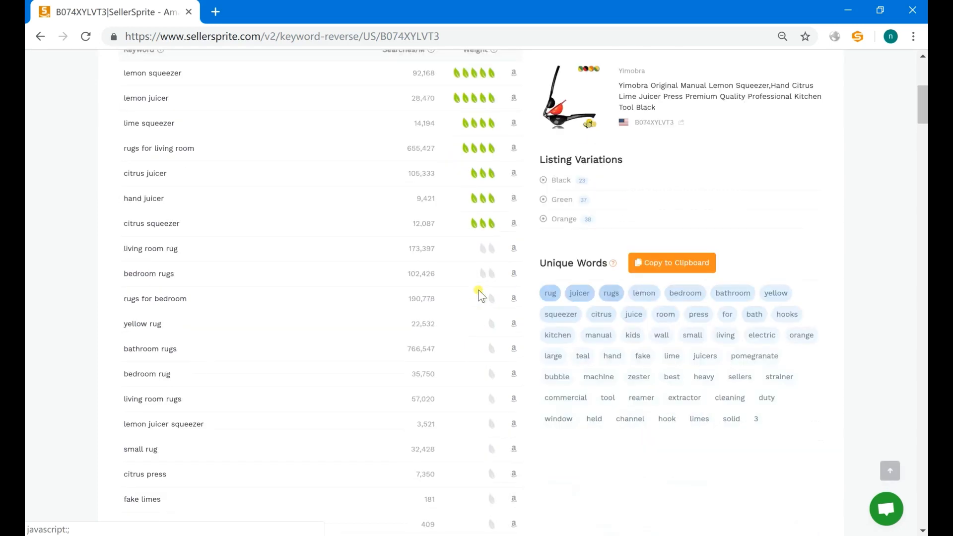
scroll(down, 3)
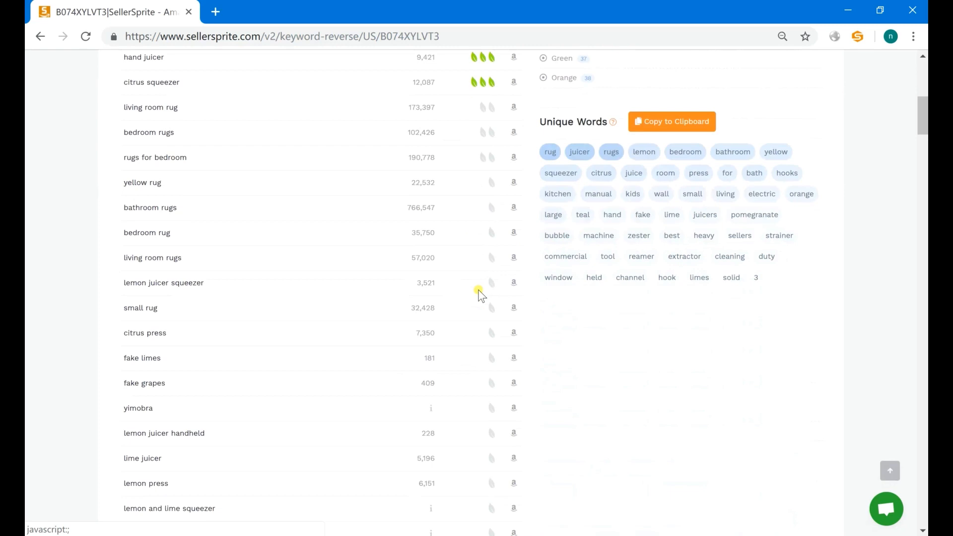
scroll(down, 3)
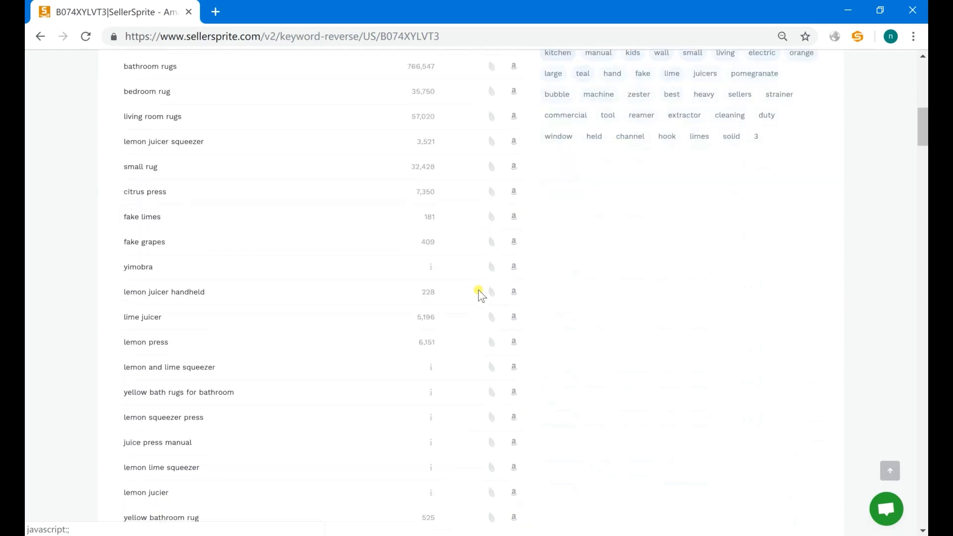
scroll(down, 3)
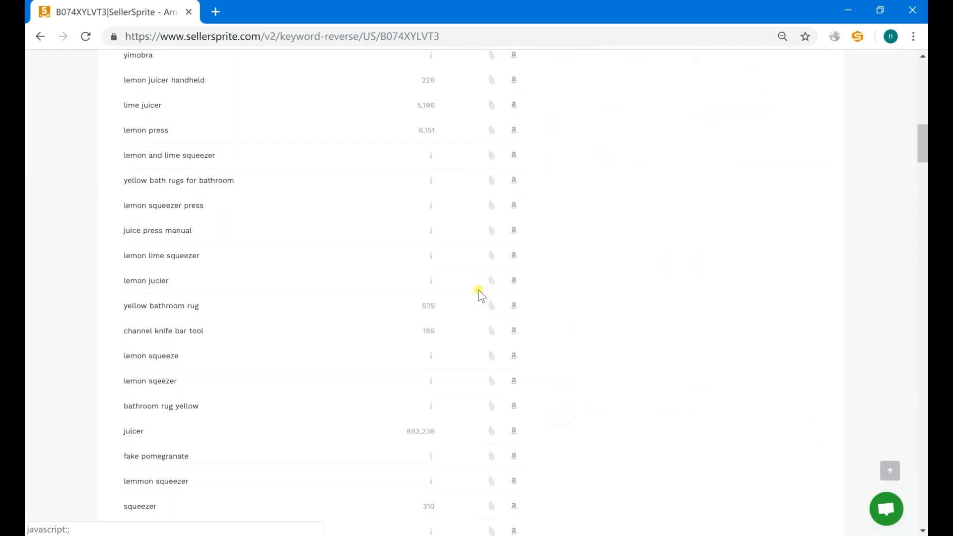
scroll(down, 3)
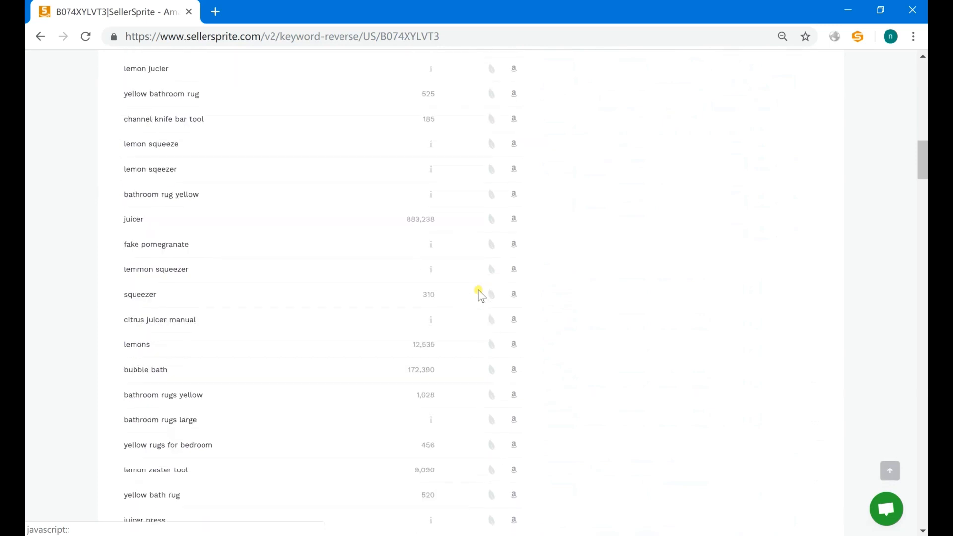
scroll(down, 3)
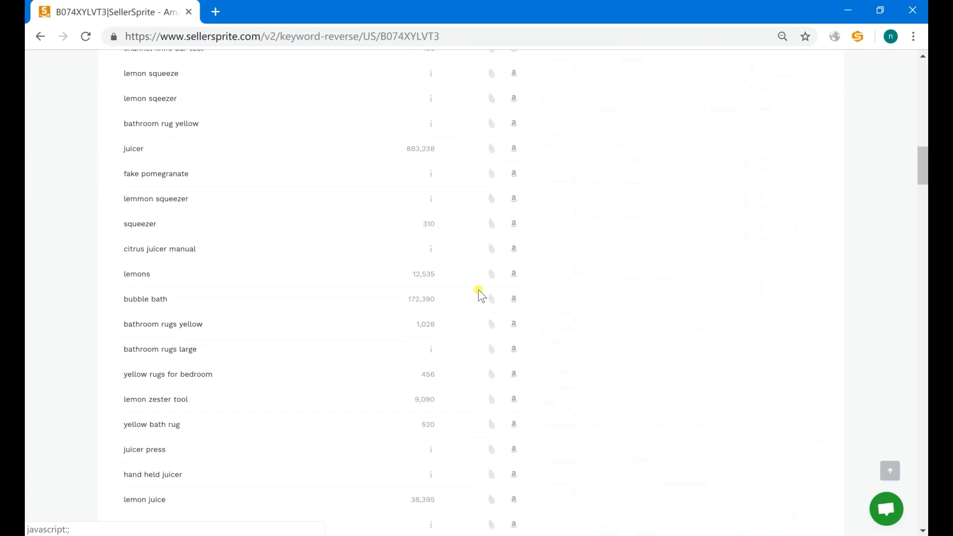
mouse_move(133, 148)
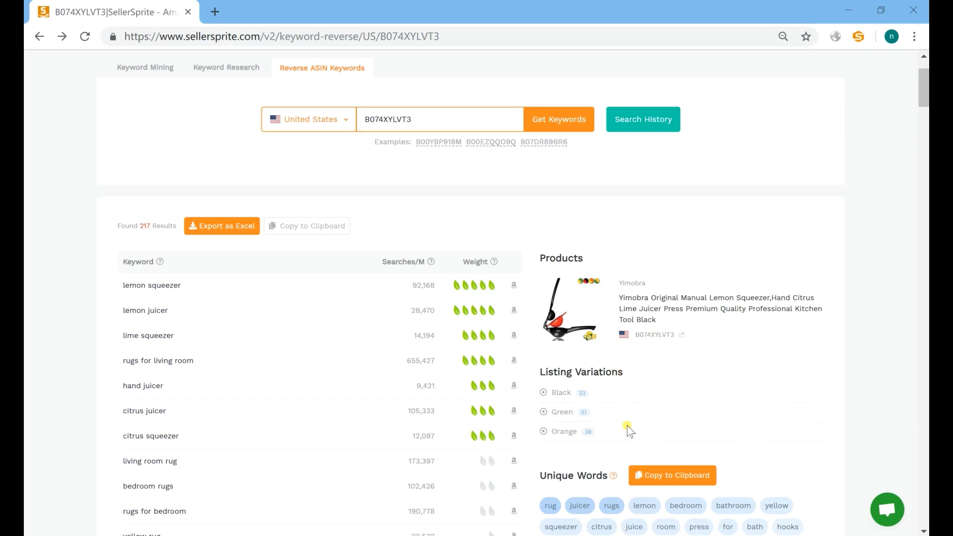
mouse_move(668, 362)
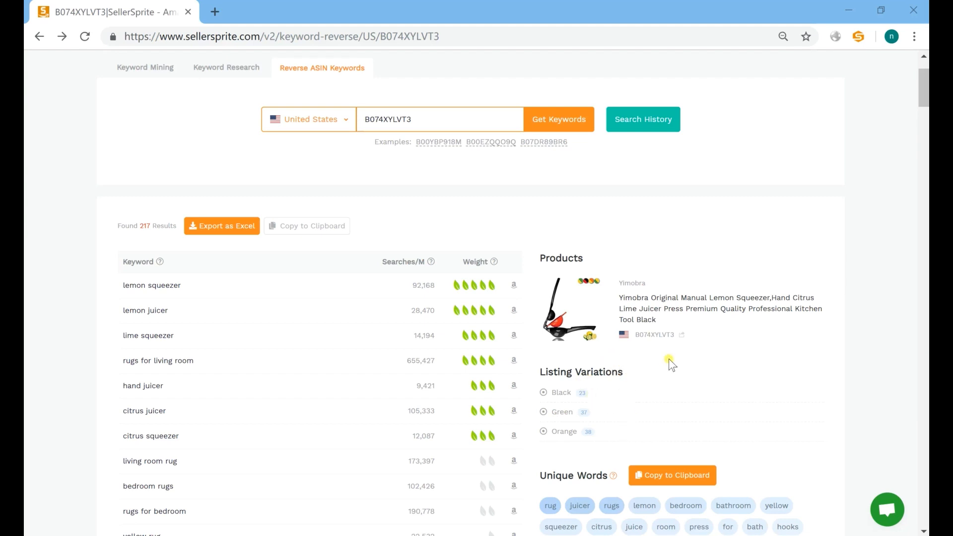
- Open the Yimobra squeezer's Amazon listing in a new tab, then return to SellerSprite
click(681, 334)
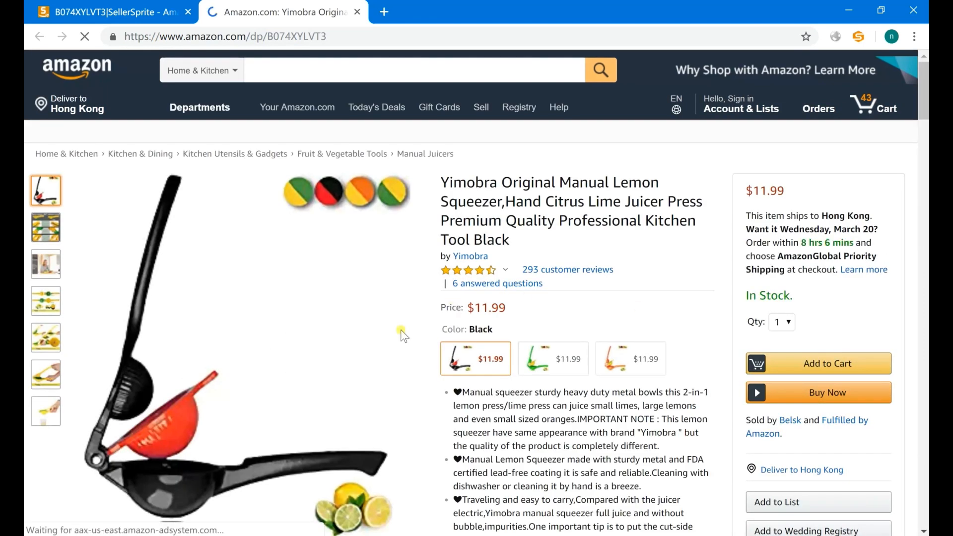
mouse_move(674, 376)
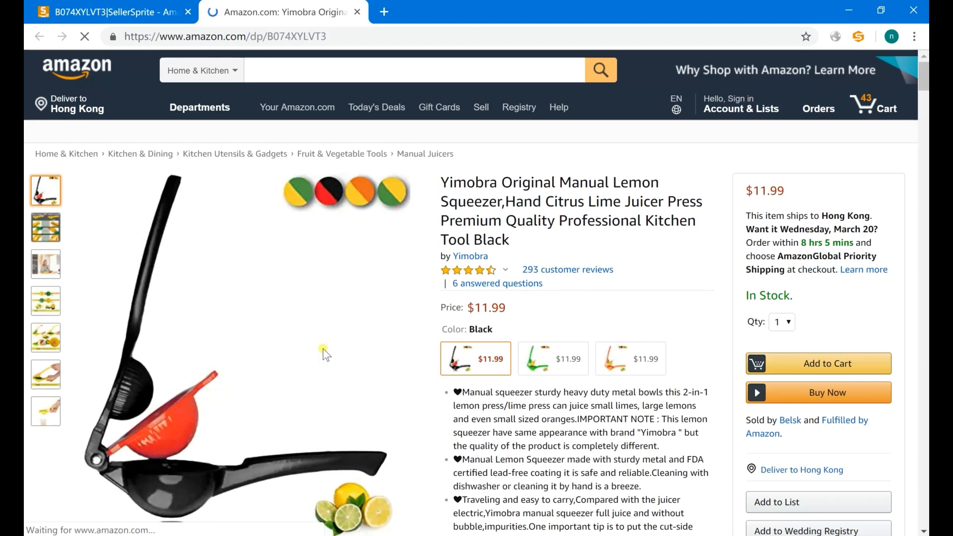
click(109, 12)
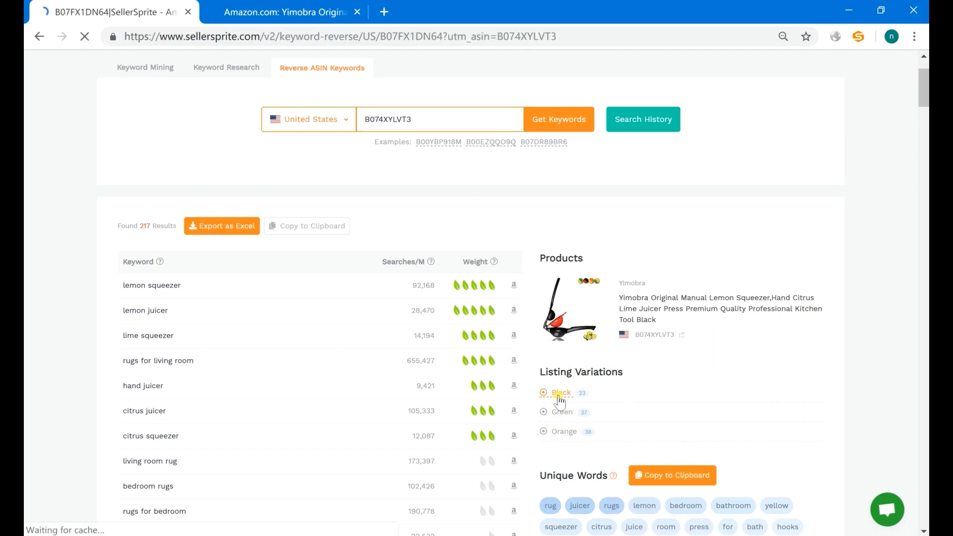
- Run Reverse ASIN on the Black variation B07FX1DN64 under Listing Variations
click(560, 392)
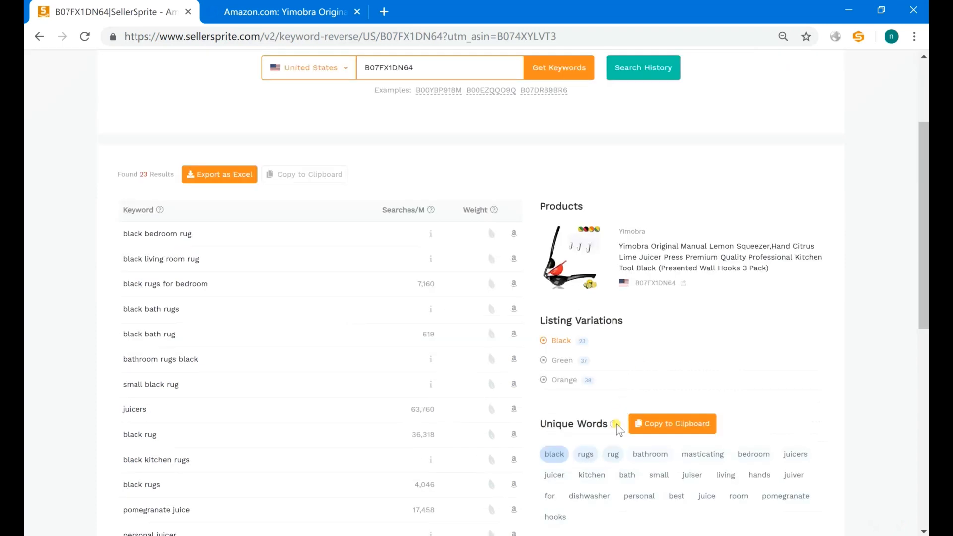
mouse_move(617, 424)
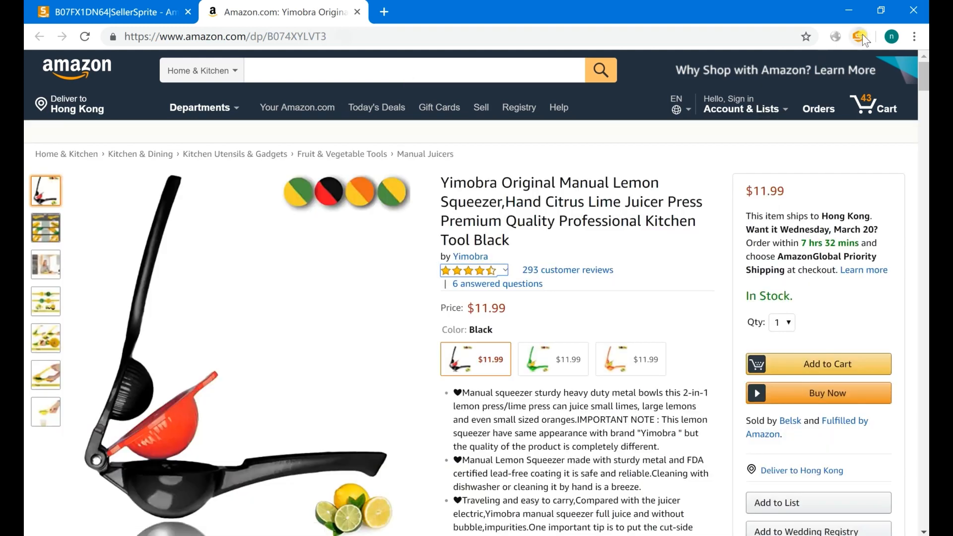
- Check the SellerSprite popup's 217-keyword summary on the Amazon page, then return to results
click(859, 37)
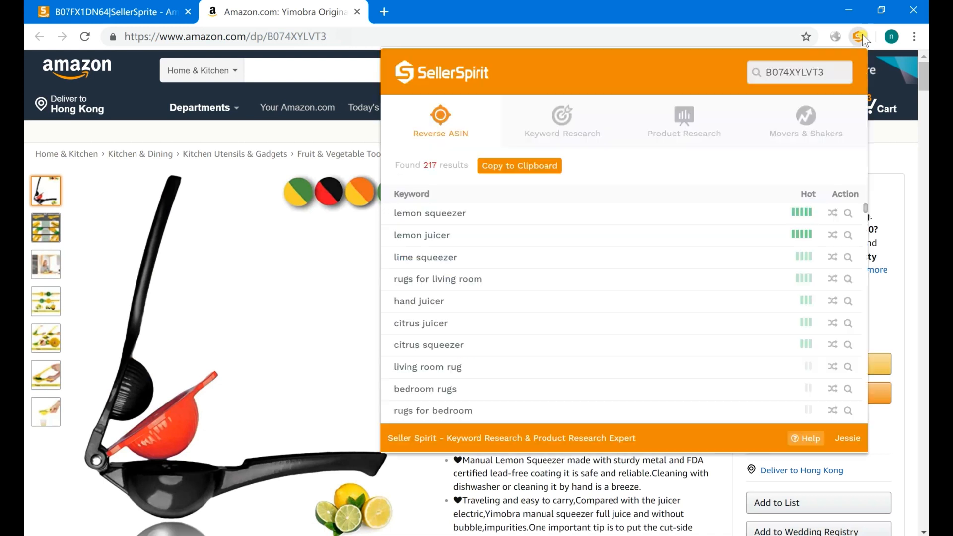
click(859, 36)
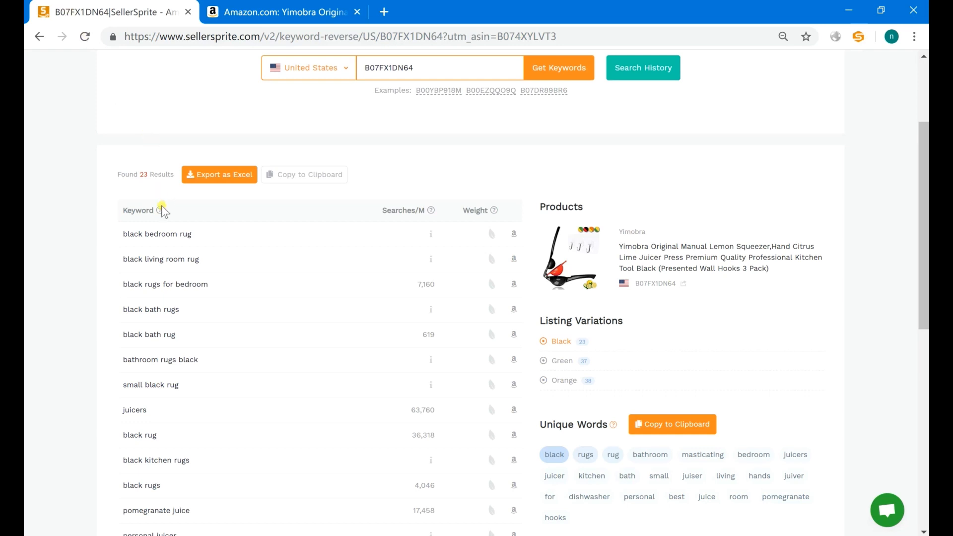
mouse_move(158, 211)
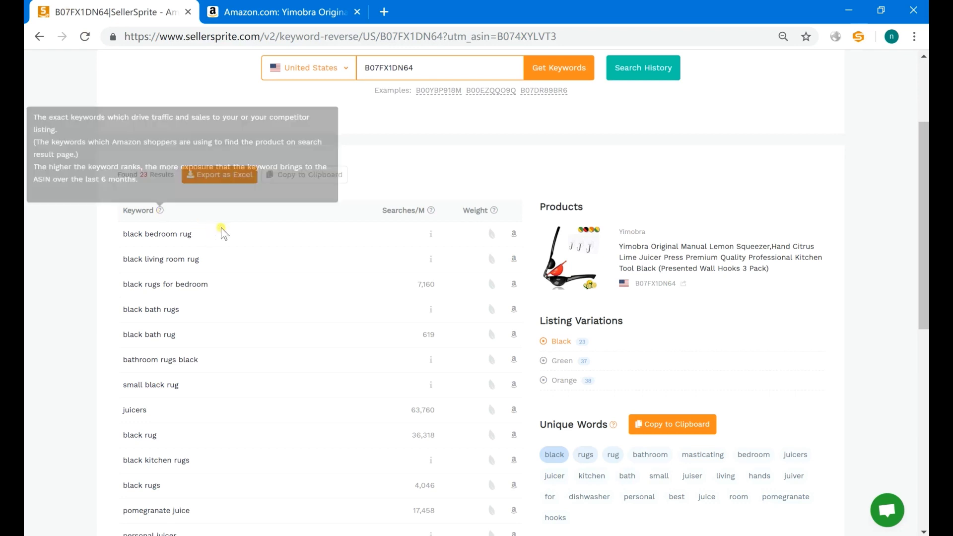
- Check the Keyword column help, then copy the 23 Black variation keywords to the clipboard
click(220, 174)
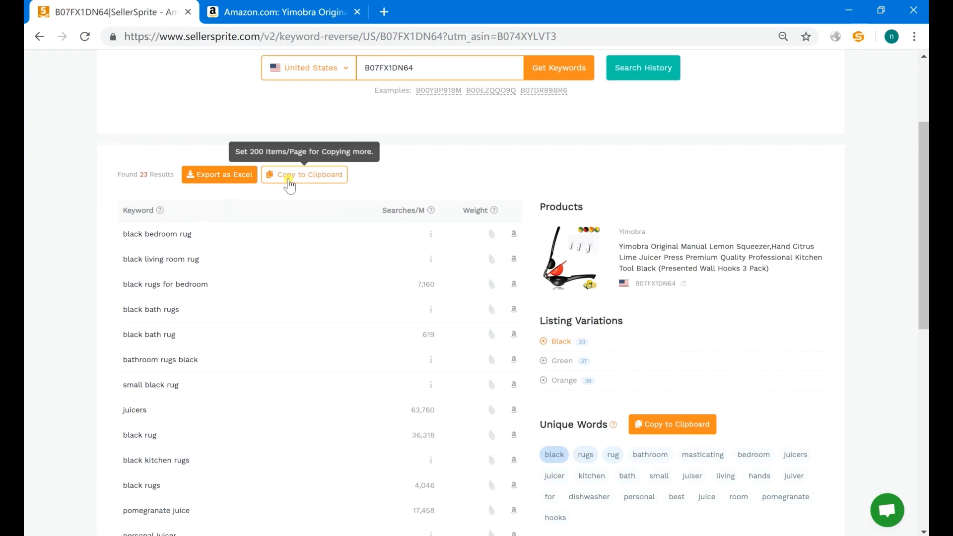
click(304, 174)
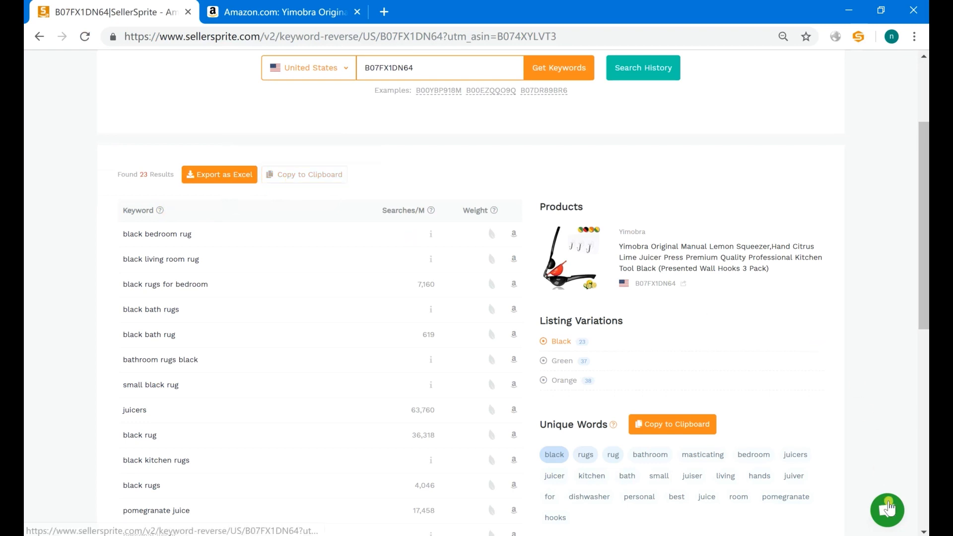